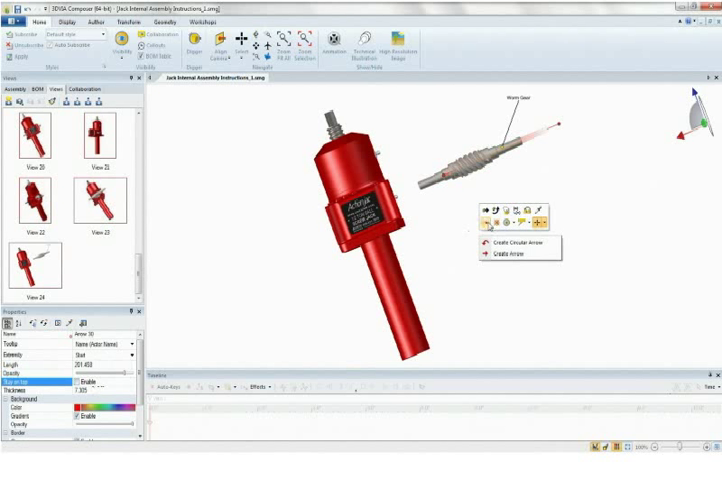
- Add a straight arrow along the worm gear in the instruction view
left_click(511, 252)
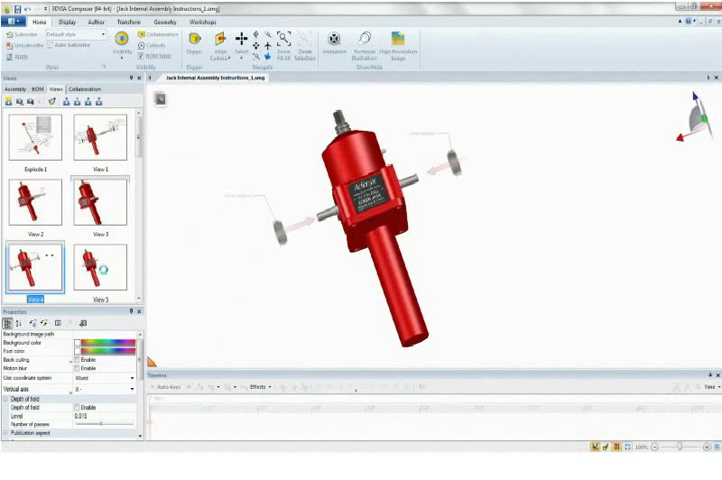
- Save the bare assembly as a new view and enter animation authoring
left_click(98, 265)
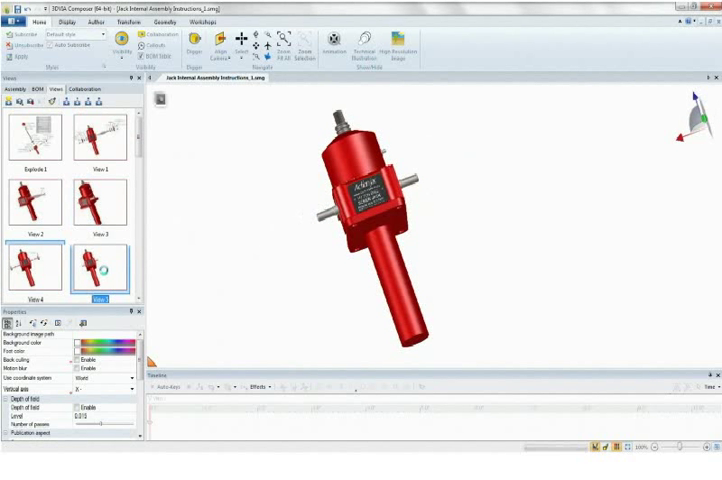
left_click(99, 263)
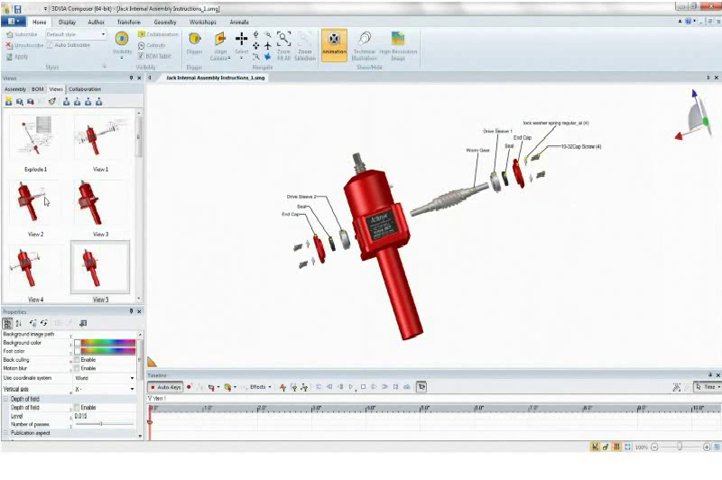
- Place the instruction views on the timeline and advance playback to the next step
left_click(39, 195)
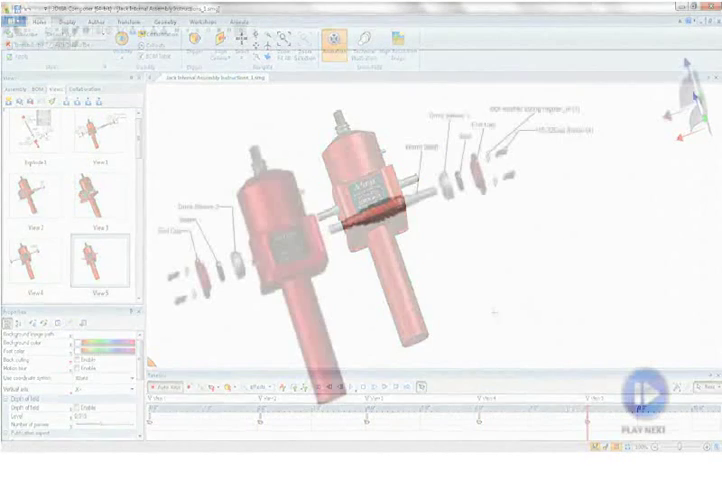
left_click(645, 393)
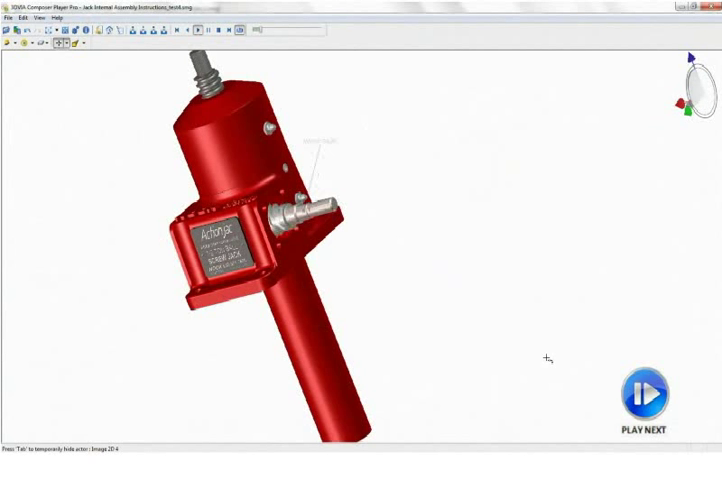
- Play through drive sleeve, seal, screw and end cap installation steps in Player Pro
left_click(640, 397)
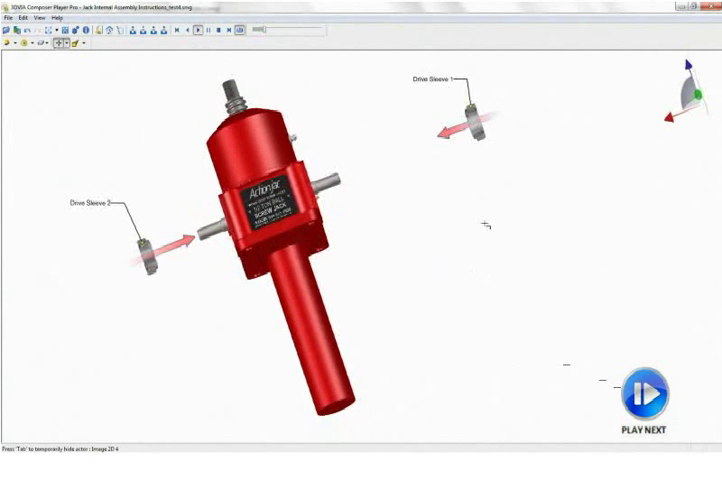
left_click(641, 397)
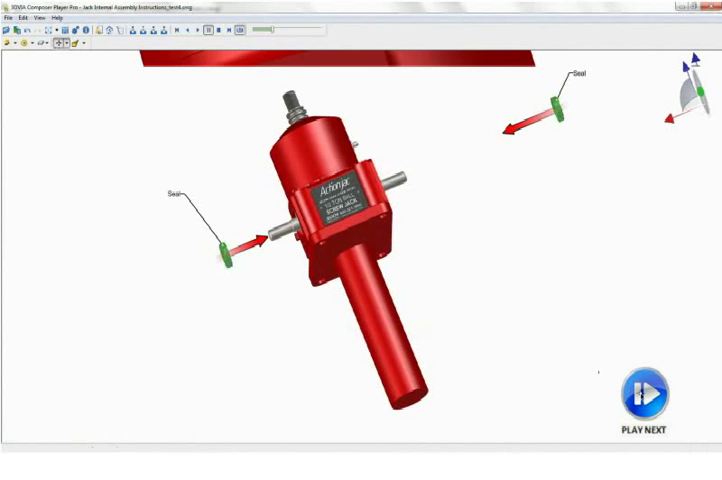
left_click(643, 397)
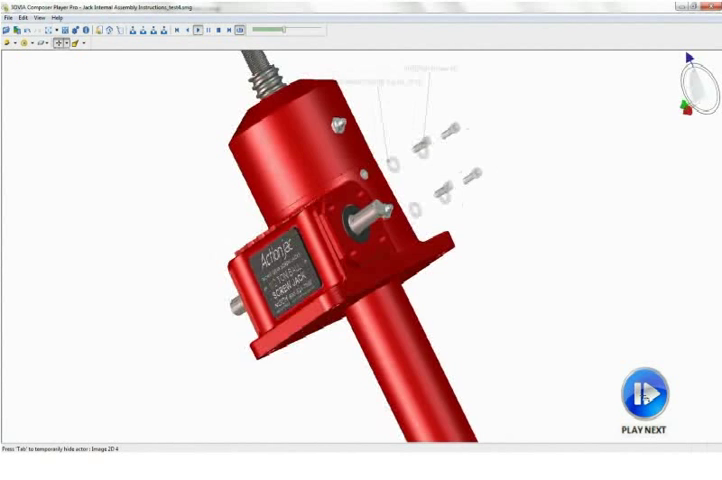
left_click(643, 398)
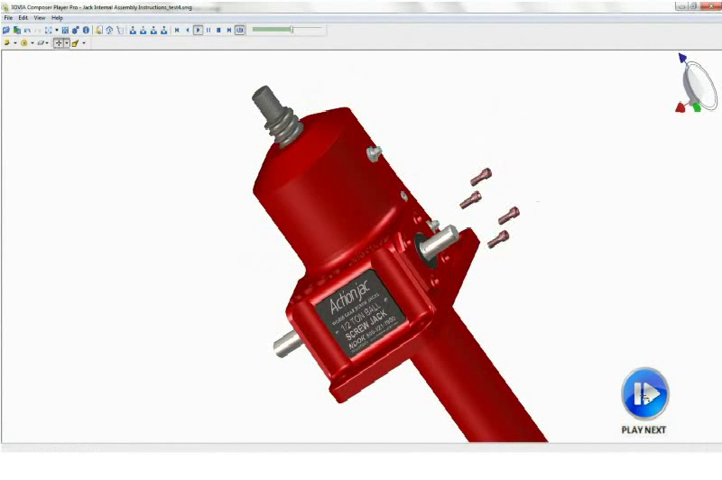
left_click(648, 397)
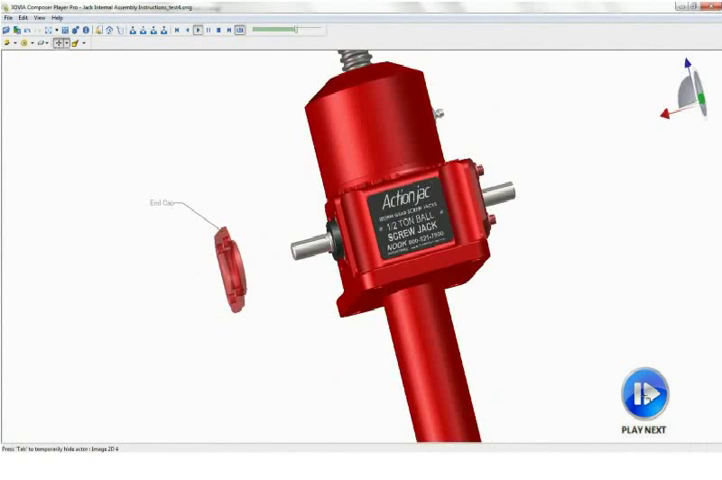